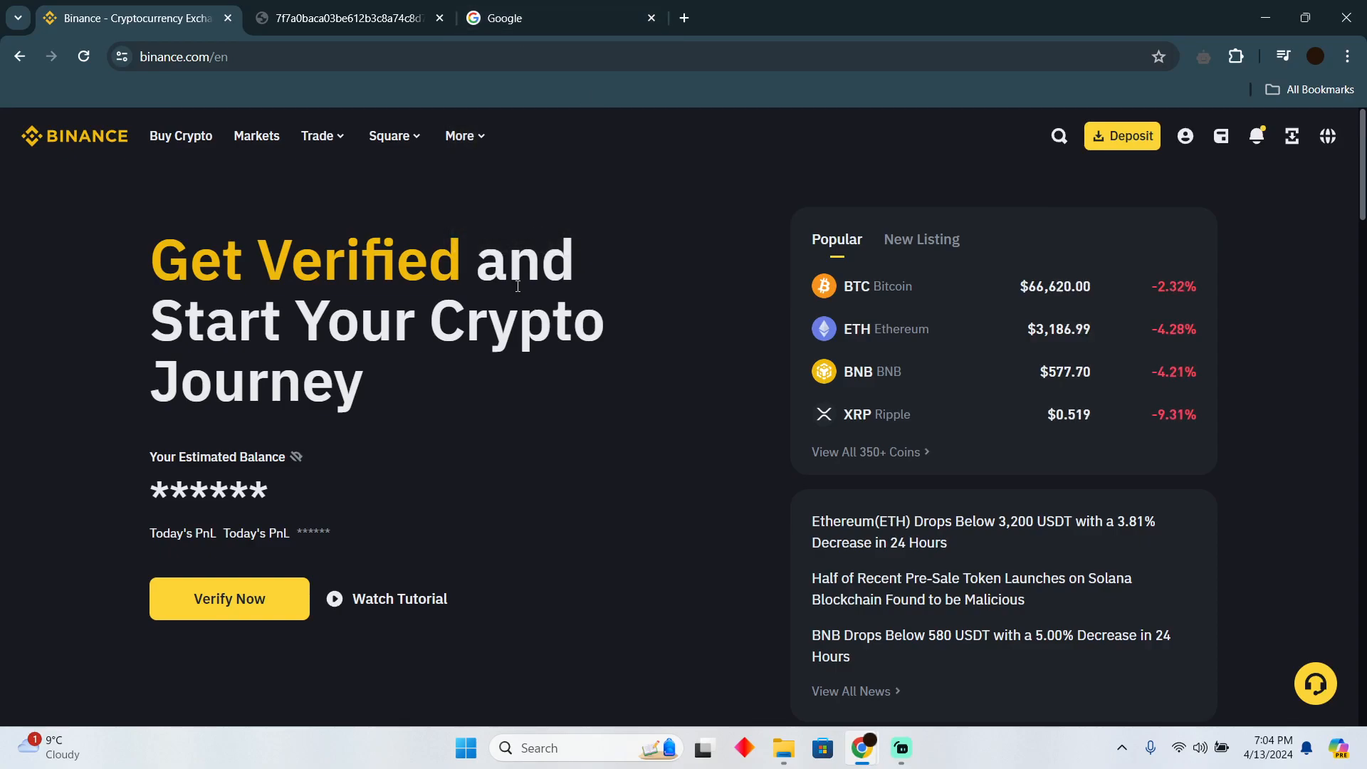
Step: Reach the Buy Crypto page via Deposit and Fund Your Wallet, set to spend USD and receive BTC
scroll(down, 3)
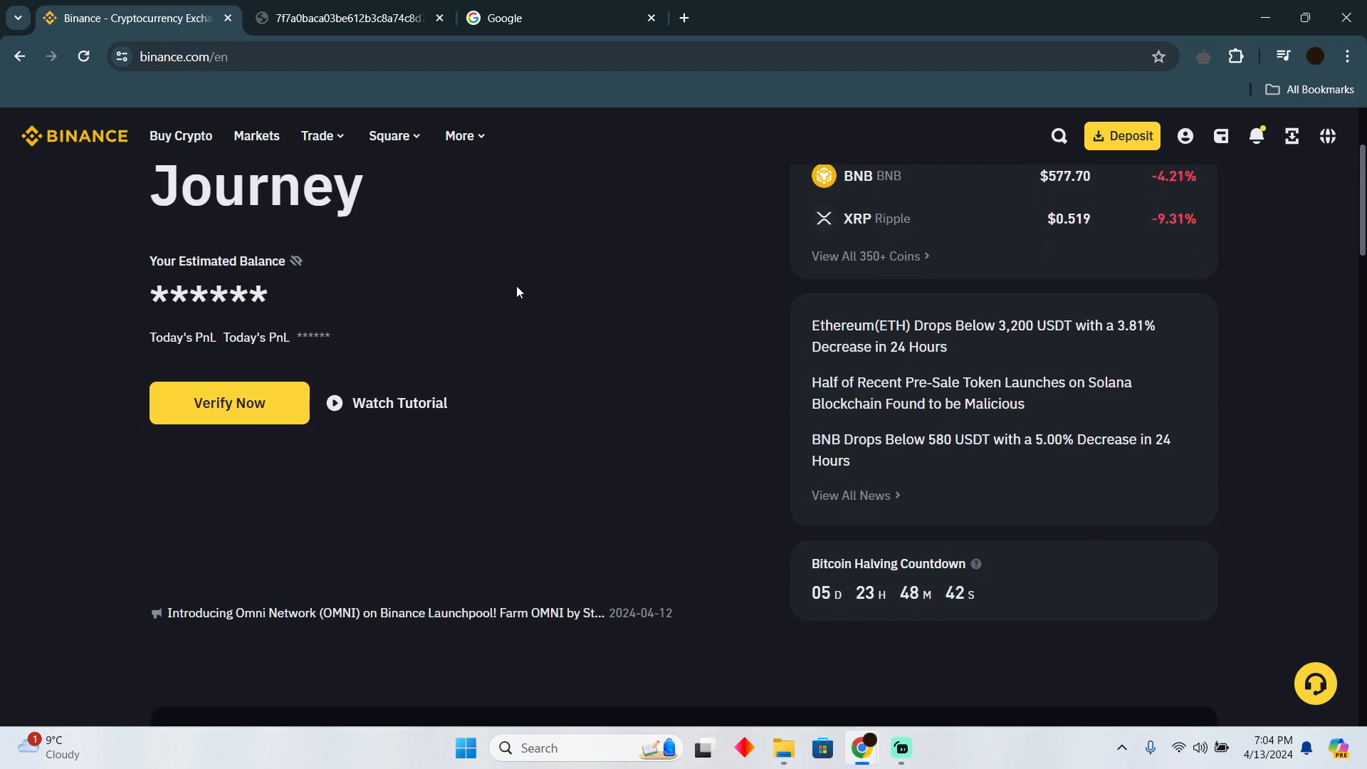
scroll(down, 3)
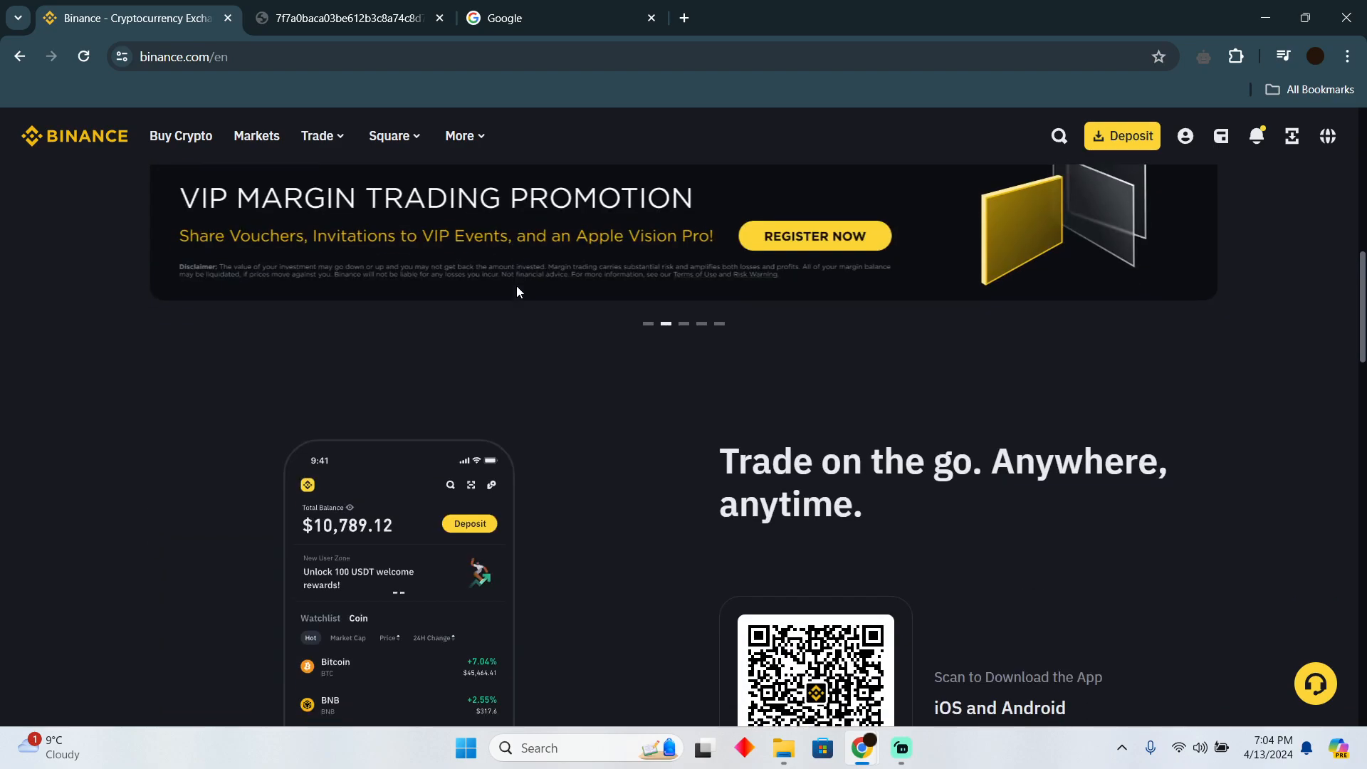
scroll(down, 3)
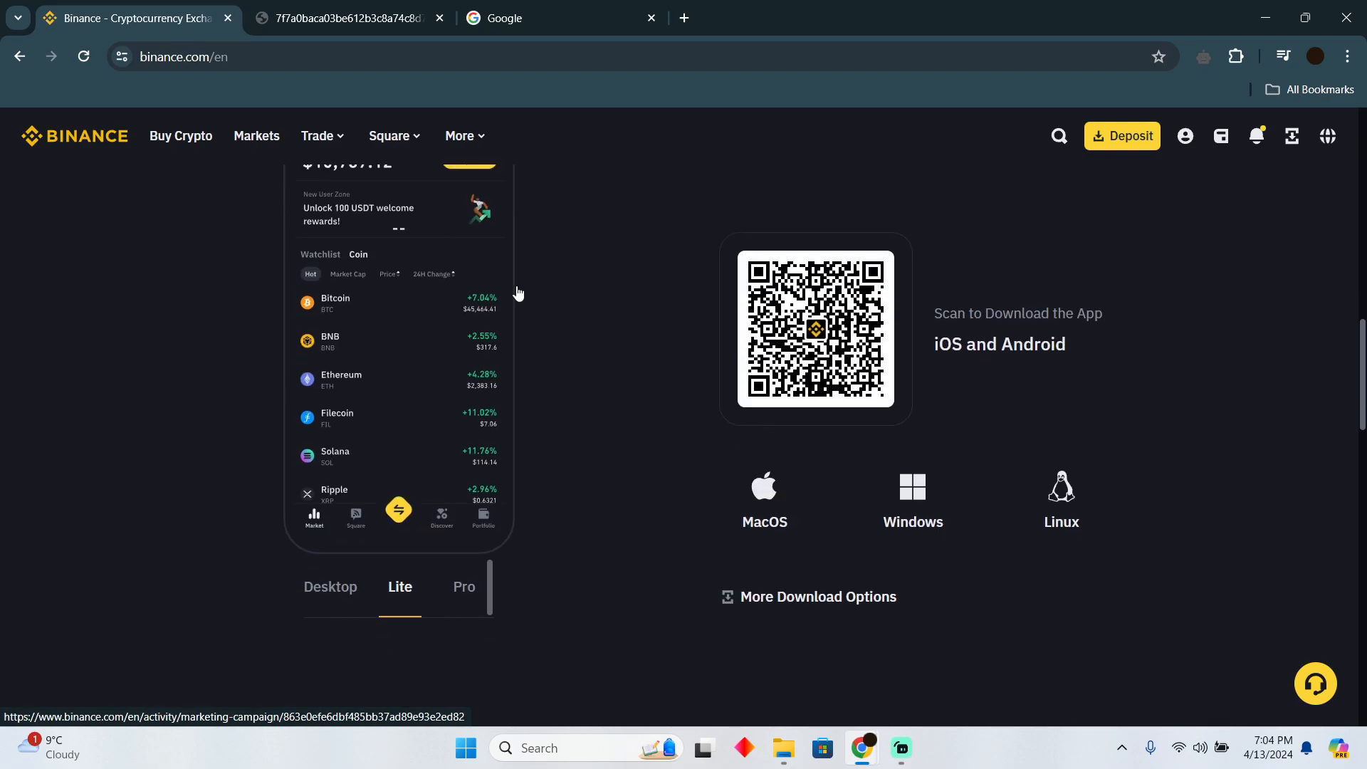
scroll(up, 3)
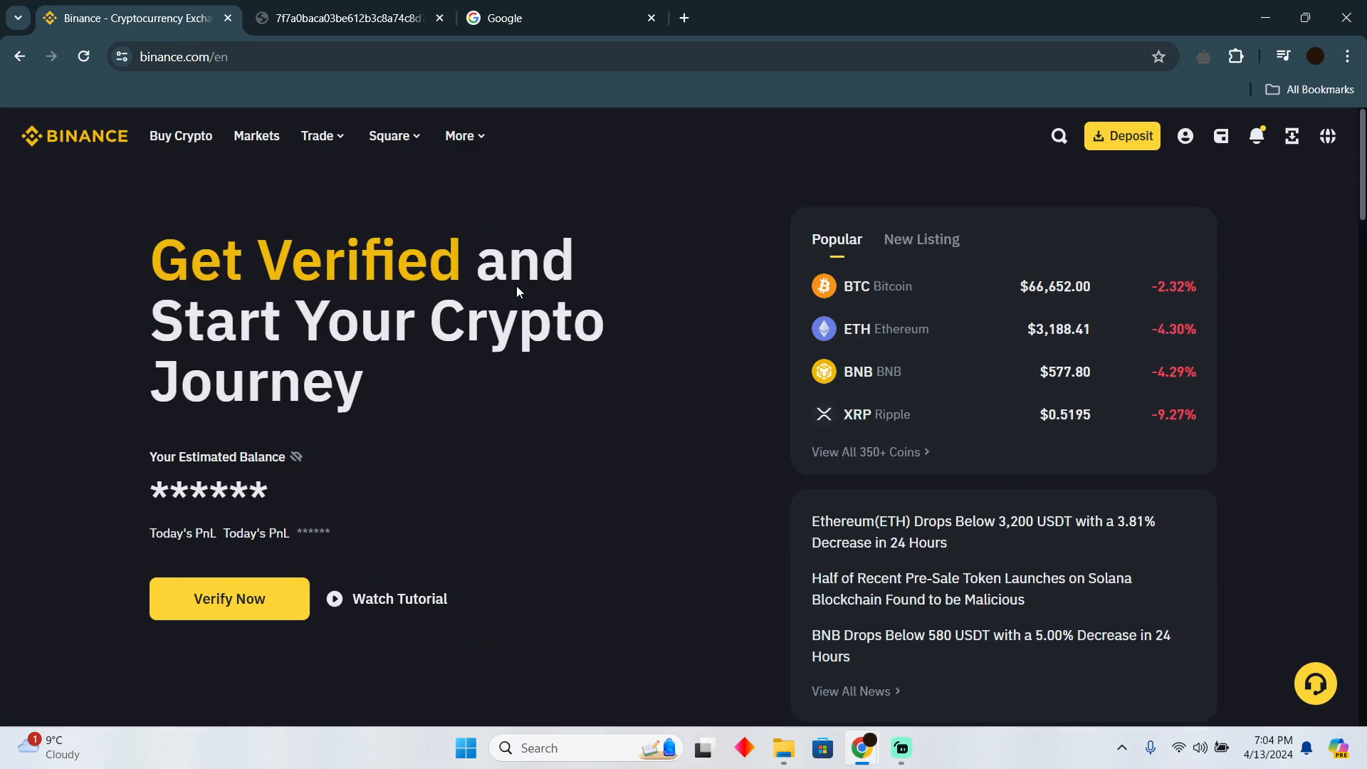
mouse_move(1098, 171)
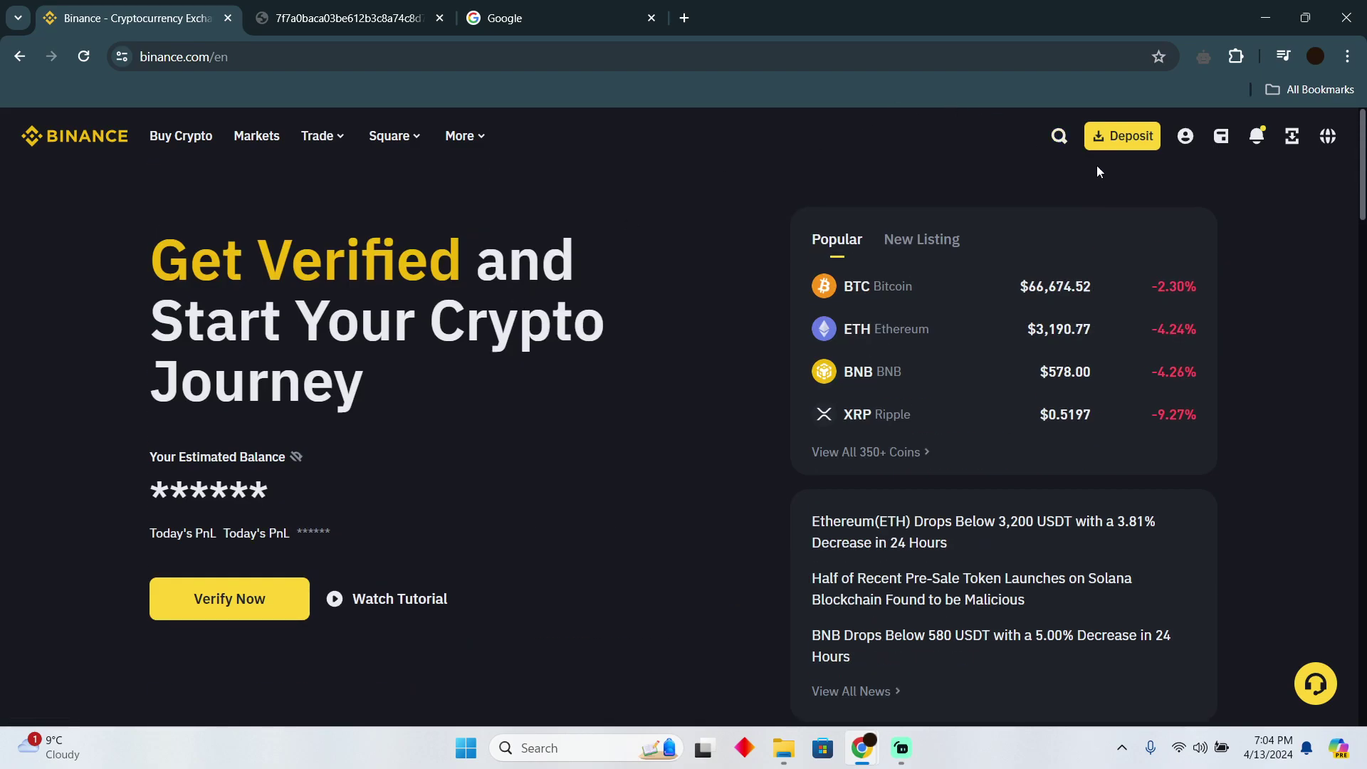
click(1124, 137)
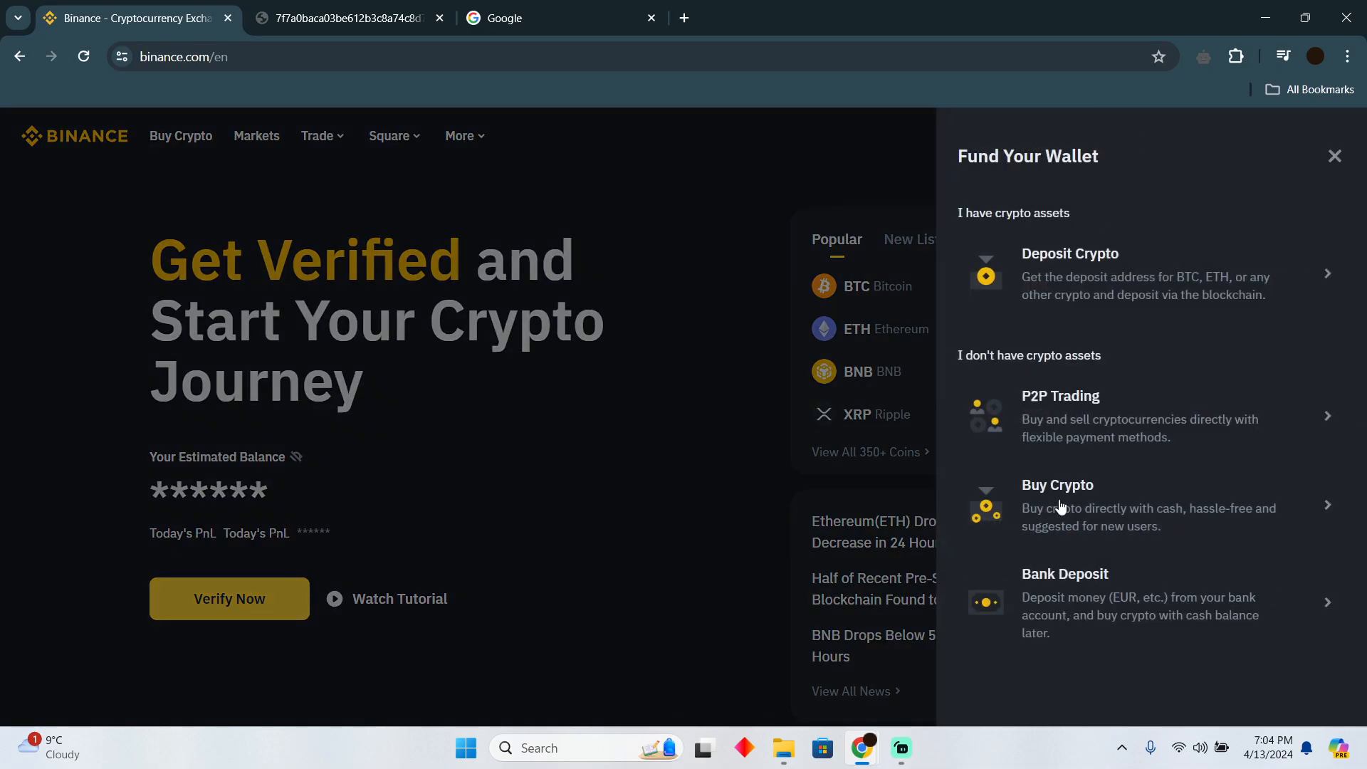
click(1058, 484)
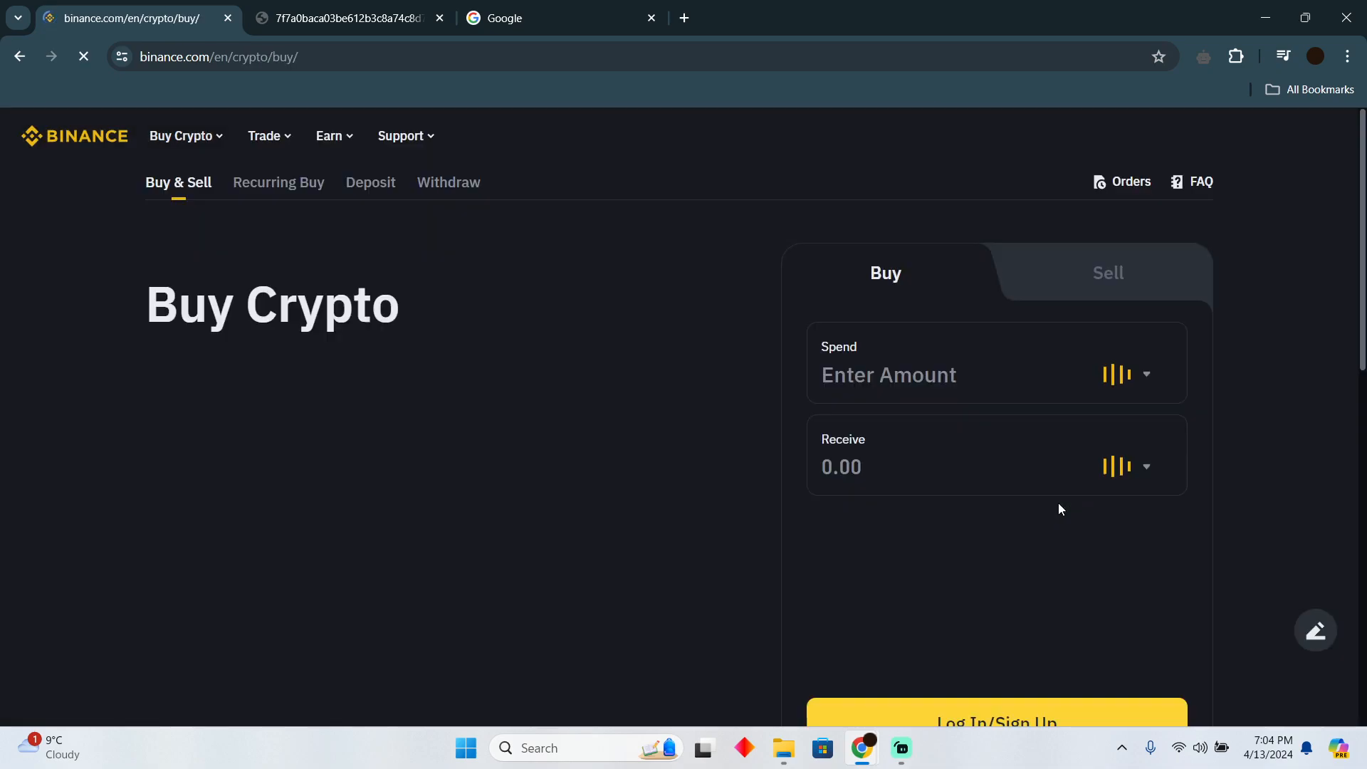
scroll(down, 3)
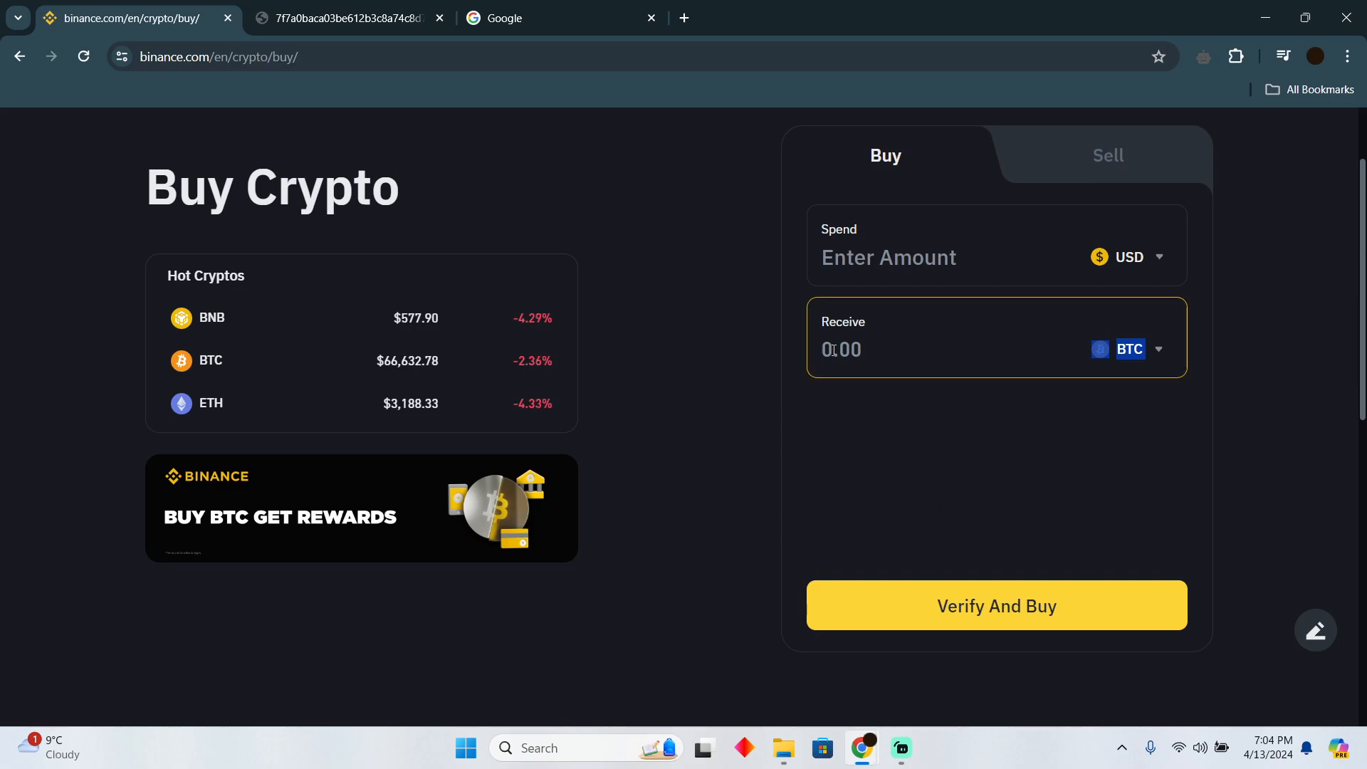
Step: Glance at the card-payment guide image and return to the Buy Crypto page
click(348, 17)
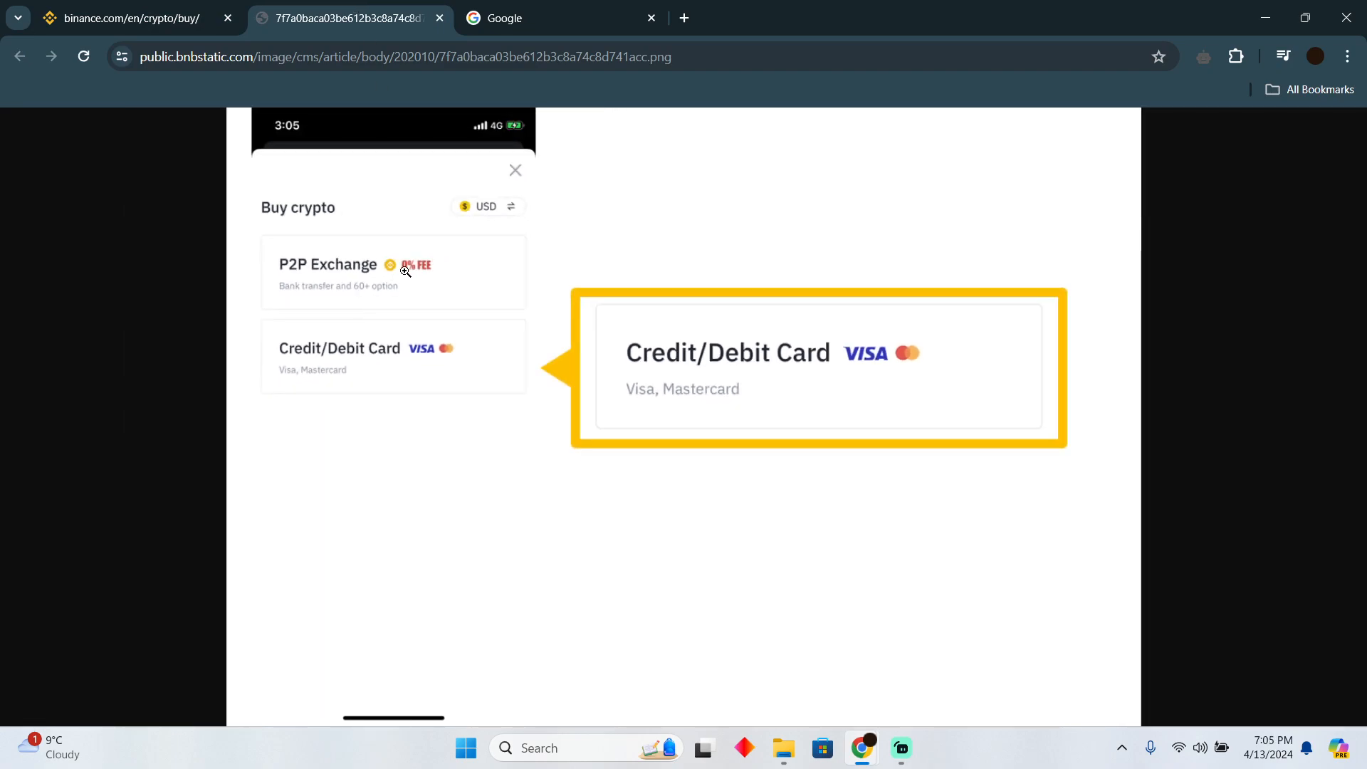
click(127, 17)
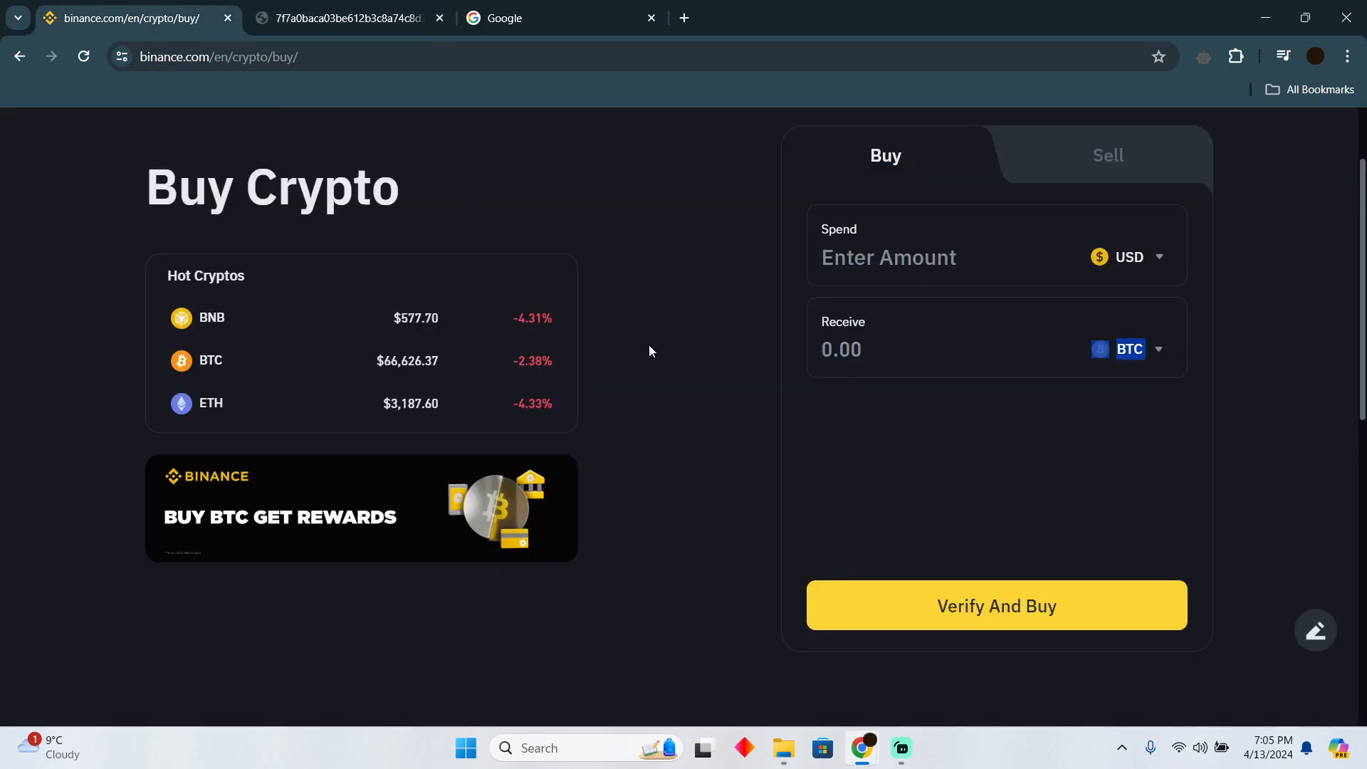
scroll(up, 3)
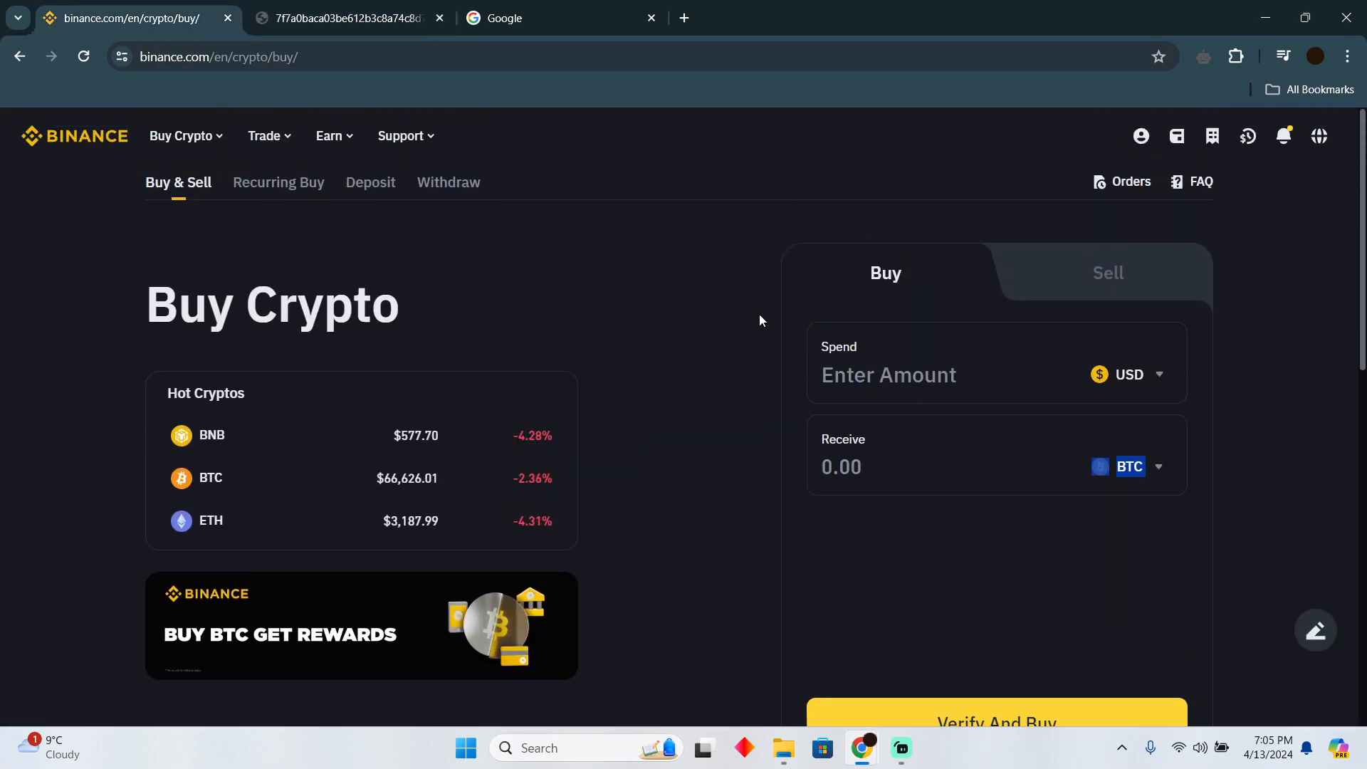
mouse_move(718, 253)
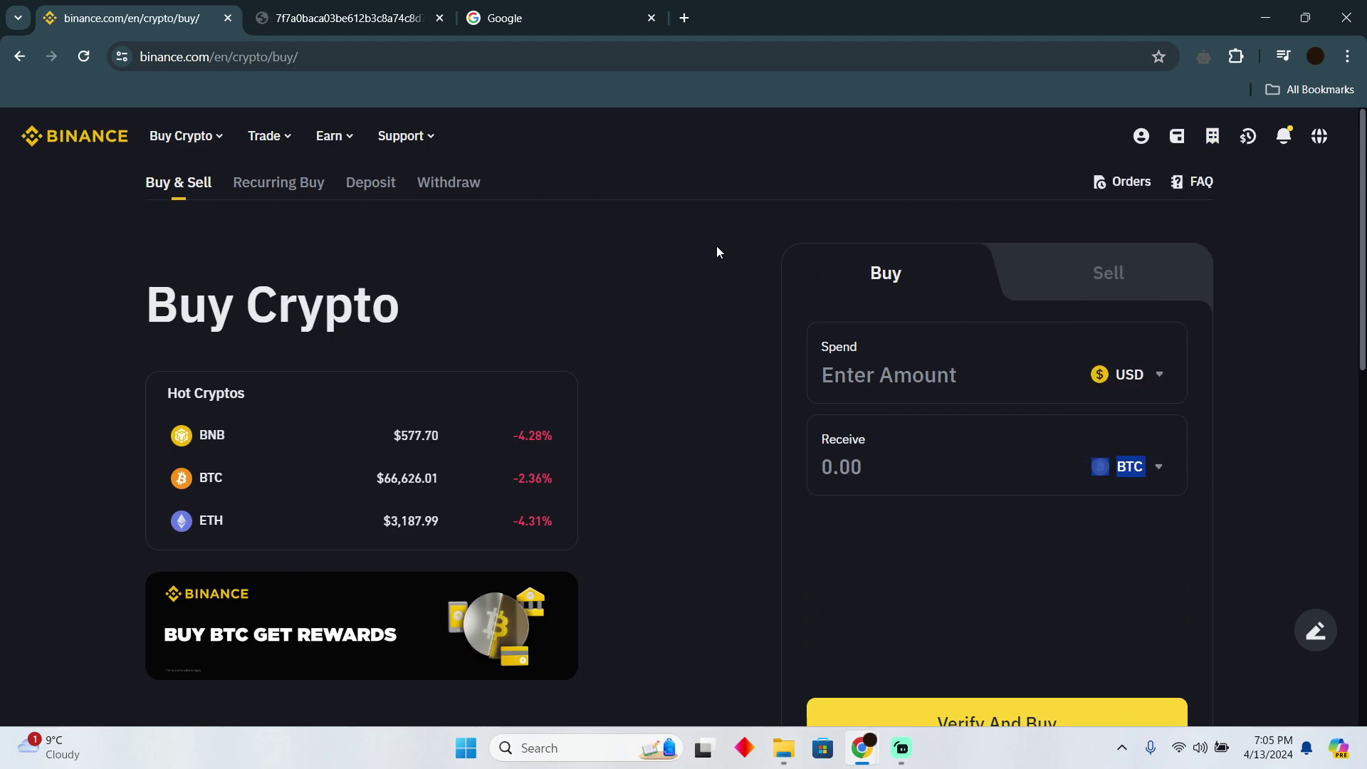
click(958, 374)
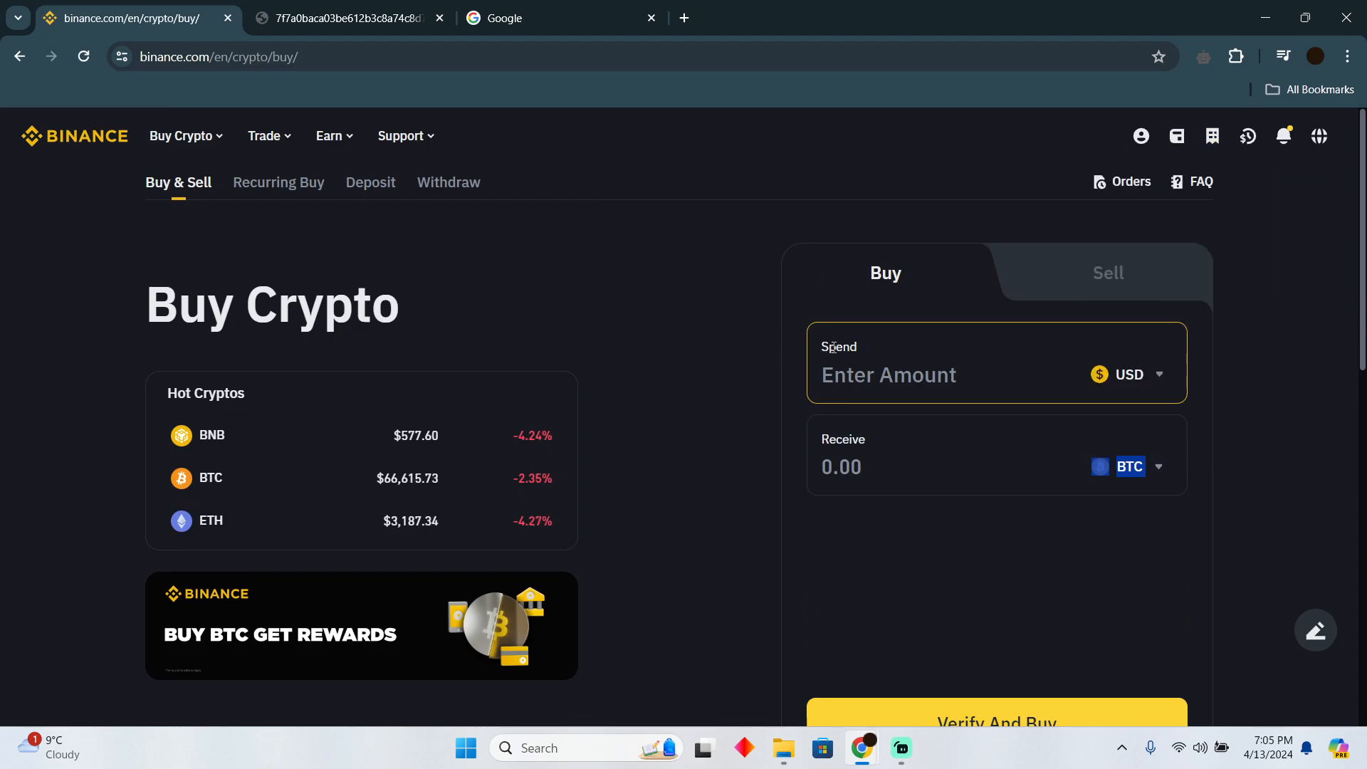
mouse_move(713, 361)
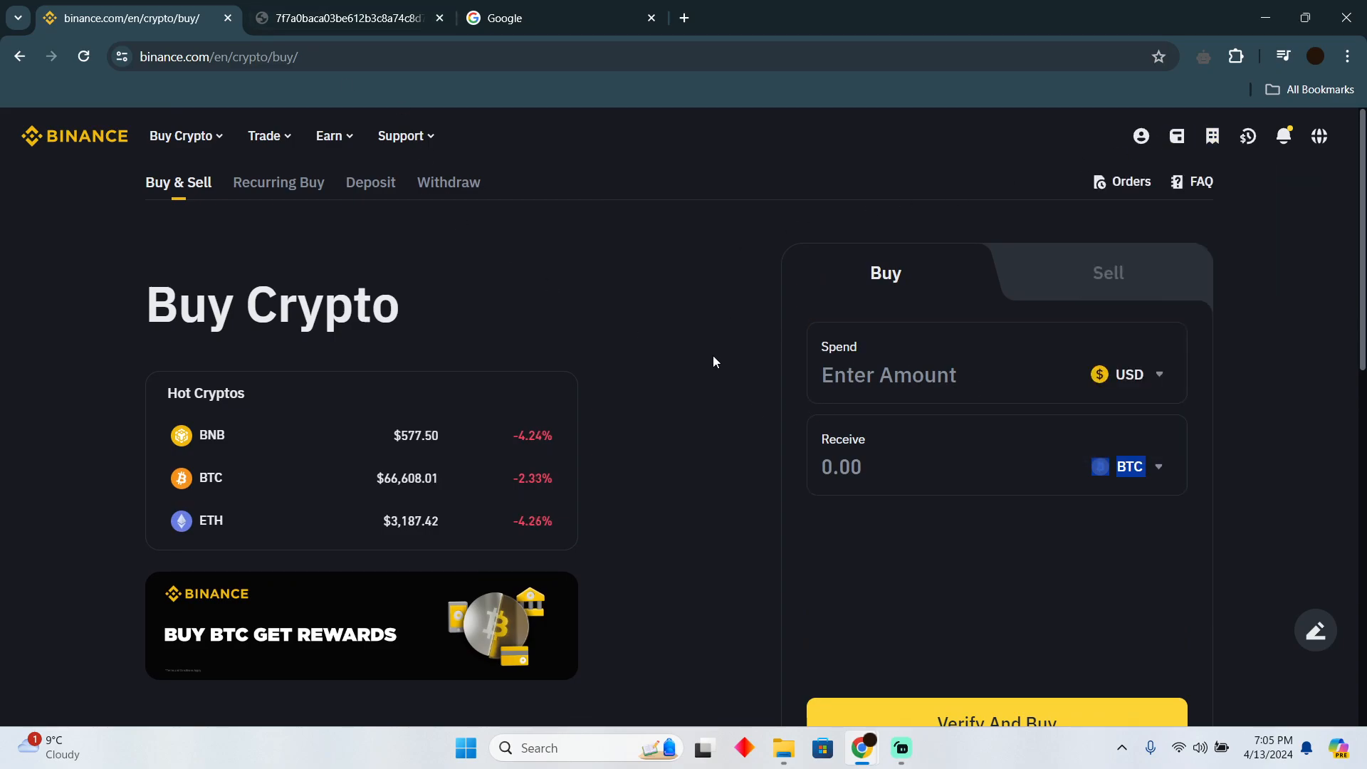
mouse_move(632, 406)
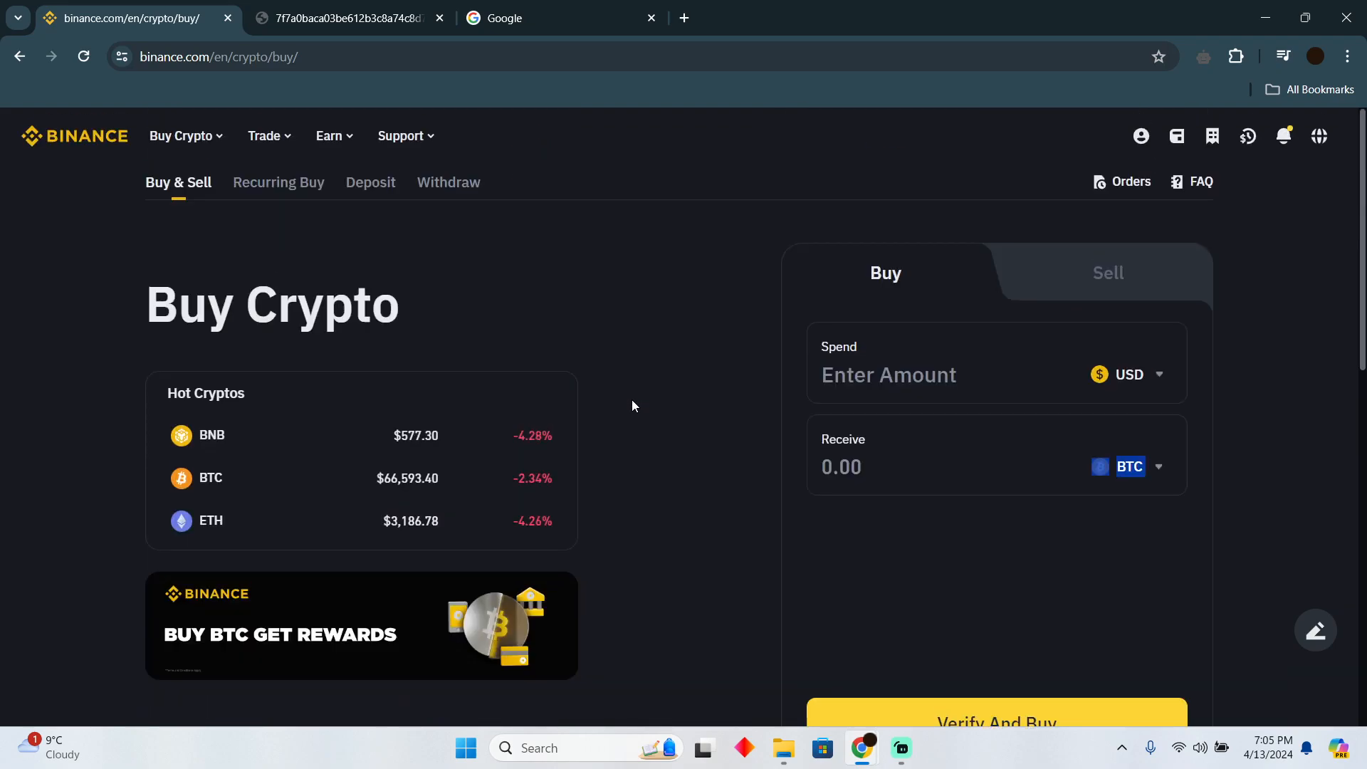